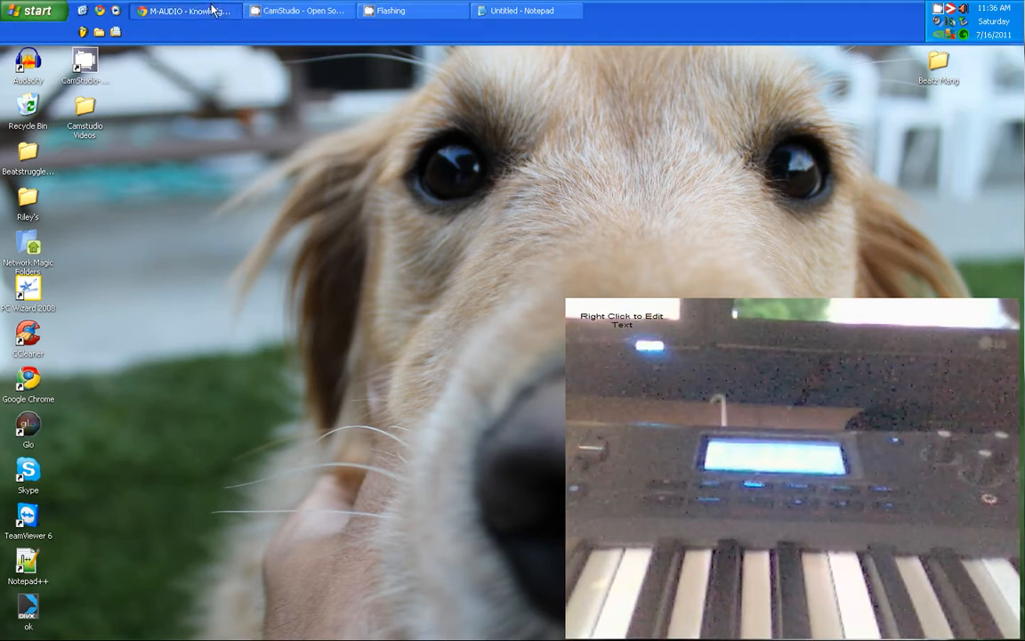
# Step: Restore the Chrome window showing the M-Audio article on assigning MMC transport controls to Axiom buttons
pyautogui.click(182, 10)
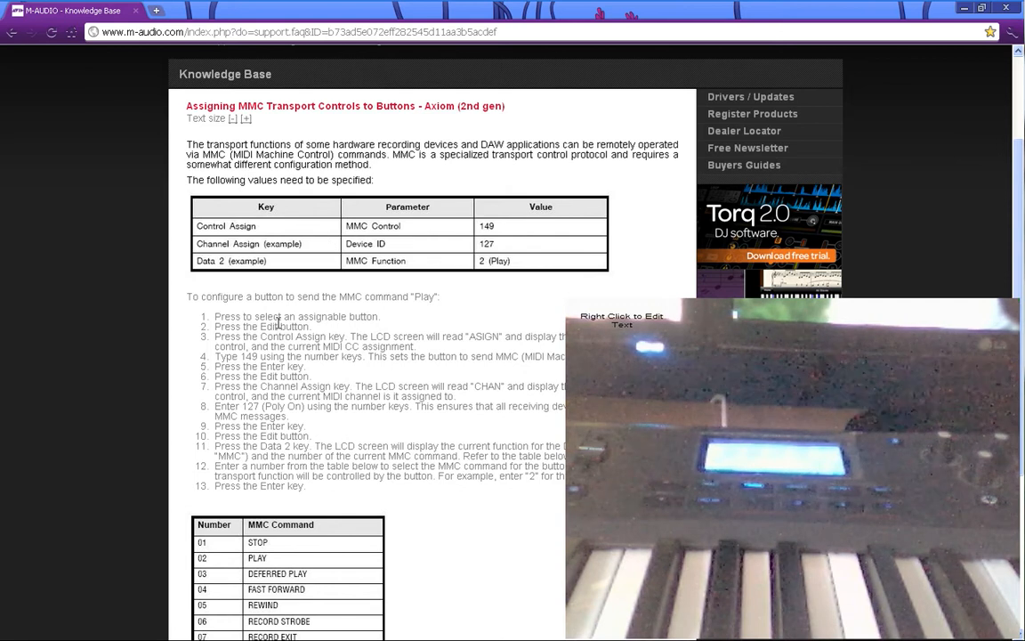